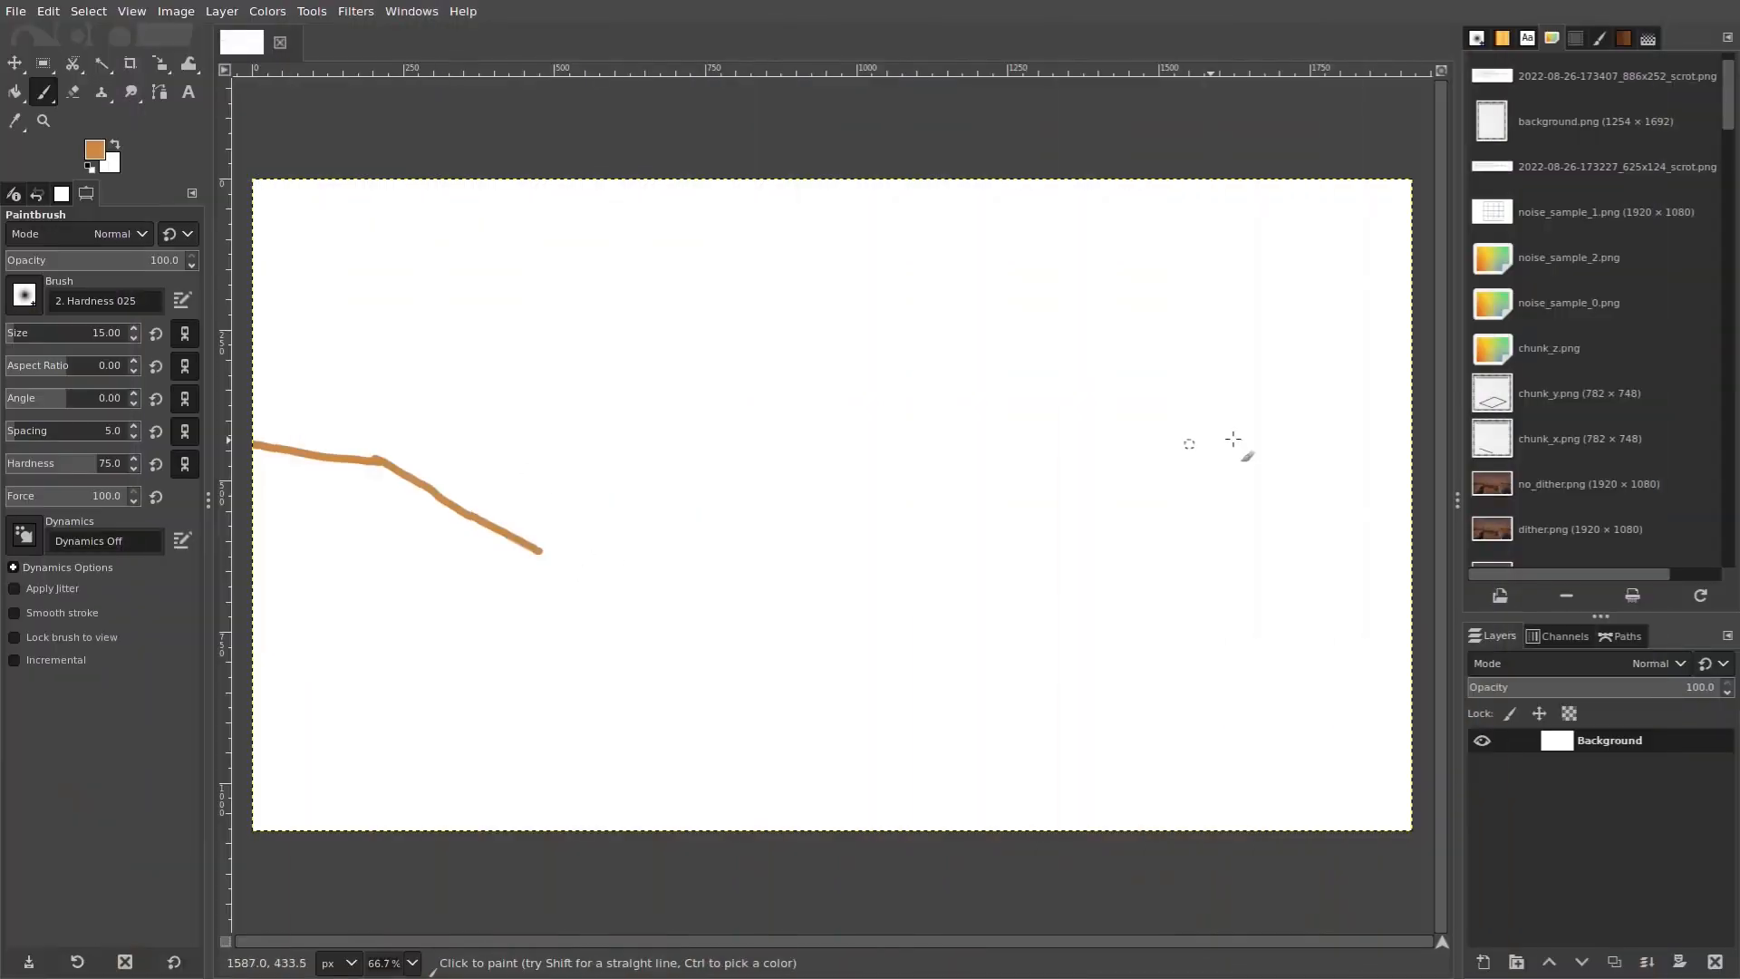
Step: Paint an orange dune stroke and sketch grey stone cliffs behind the dunes
click(95, 147)
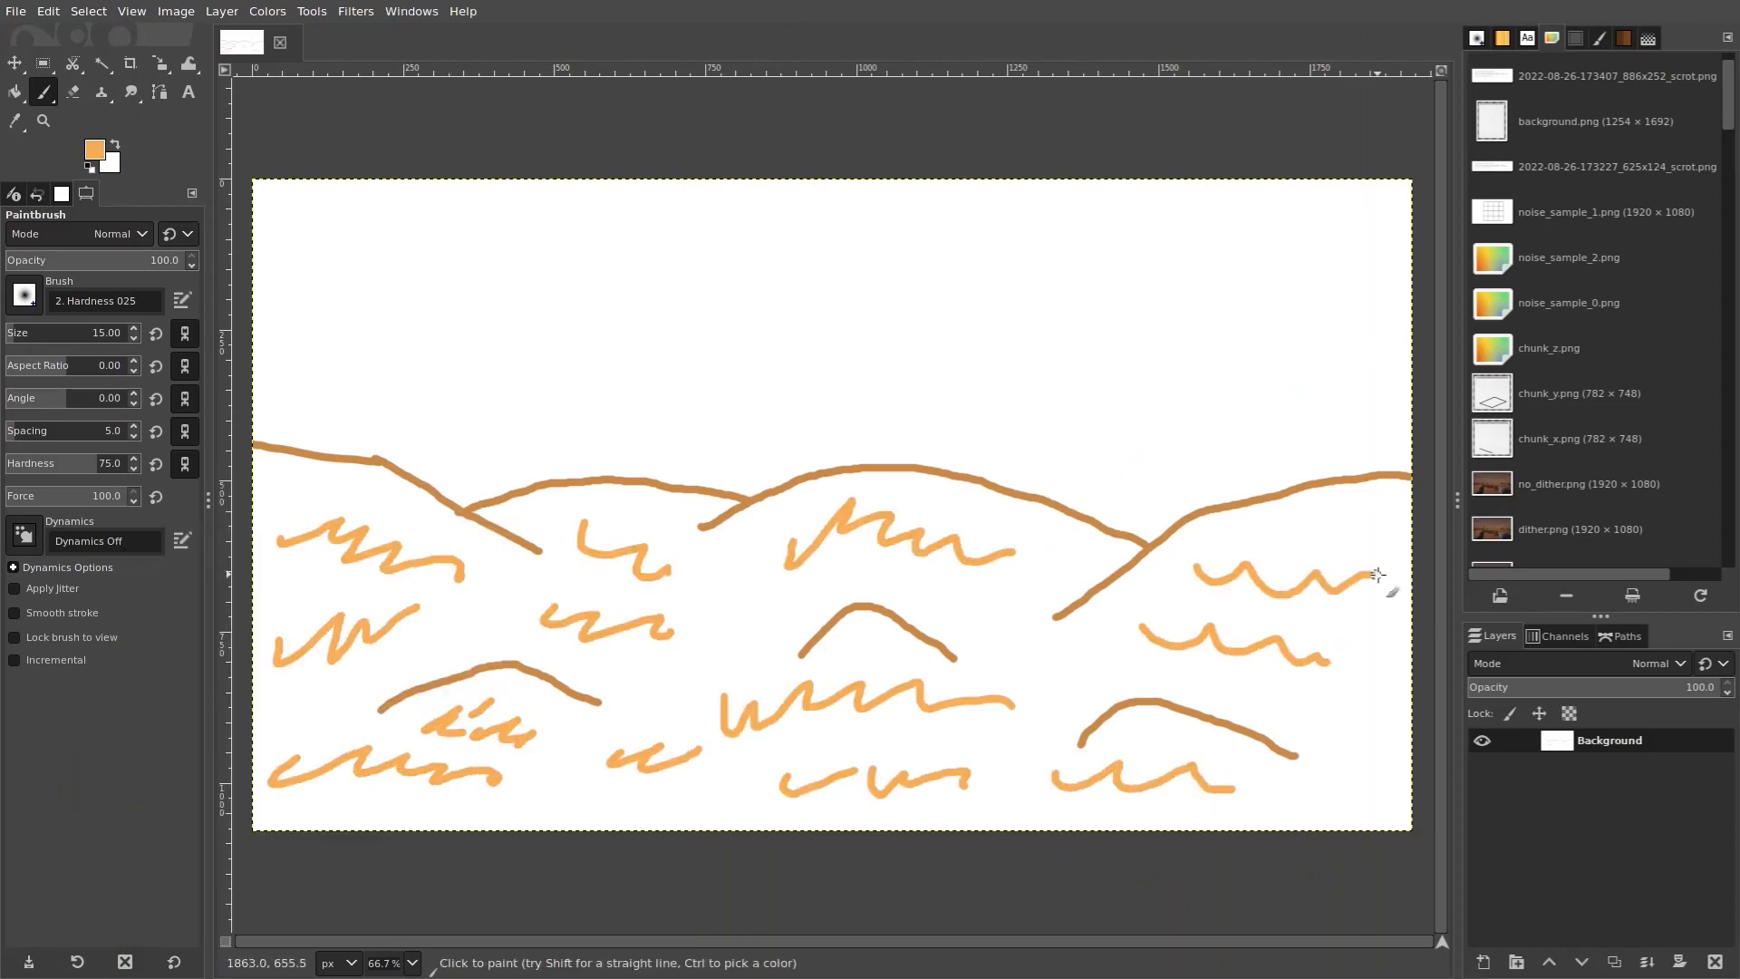
drag(257, 260, 505, 498)
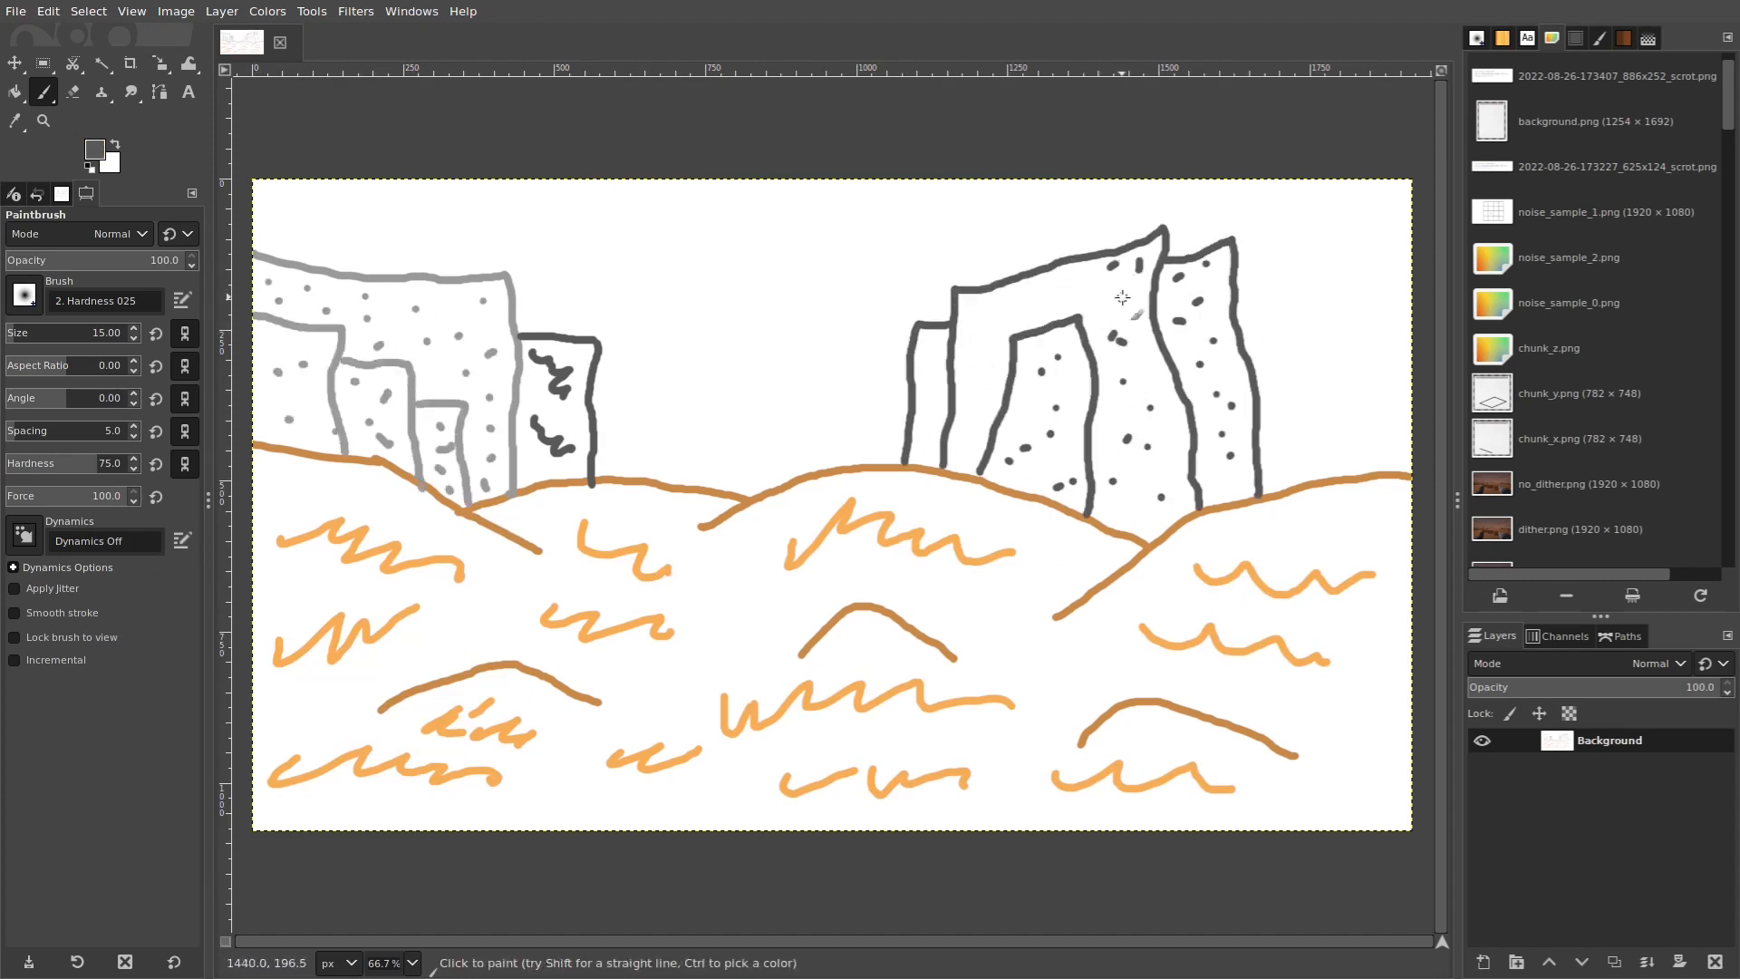
click(14, 63)
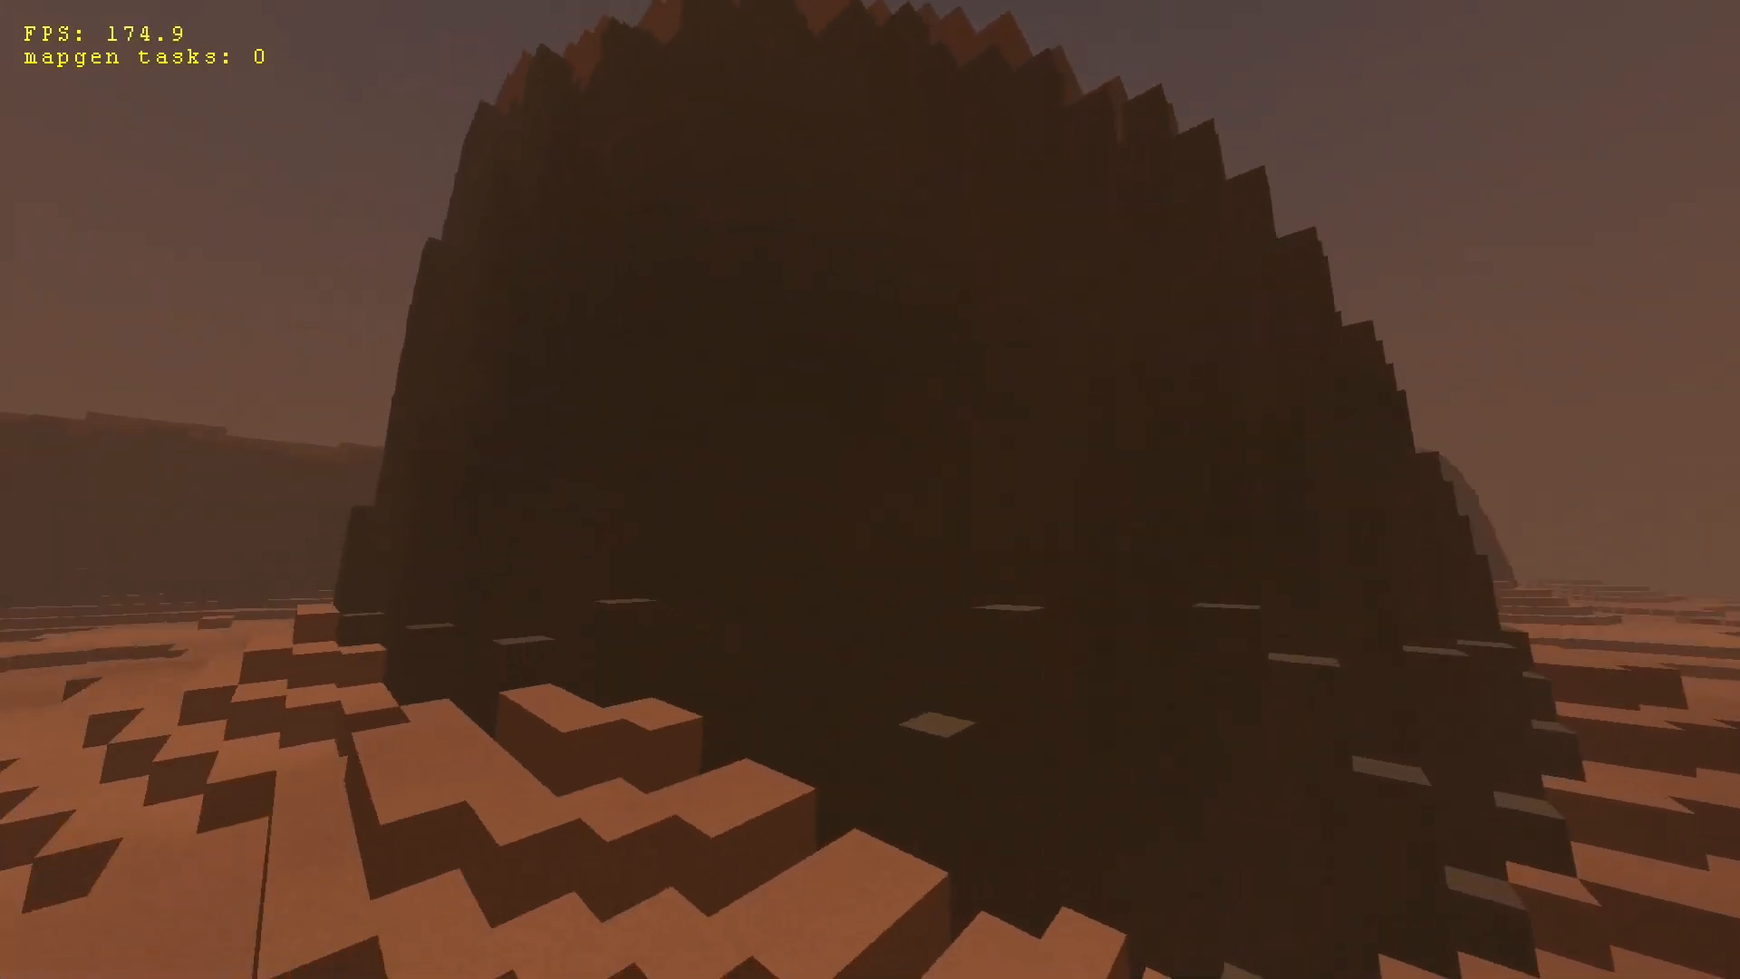
mouse_move(870, 490)
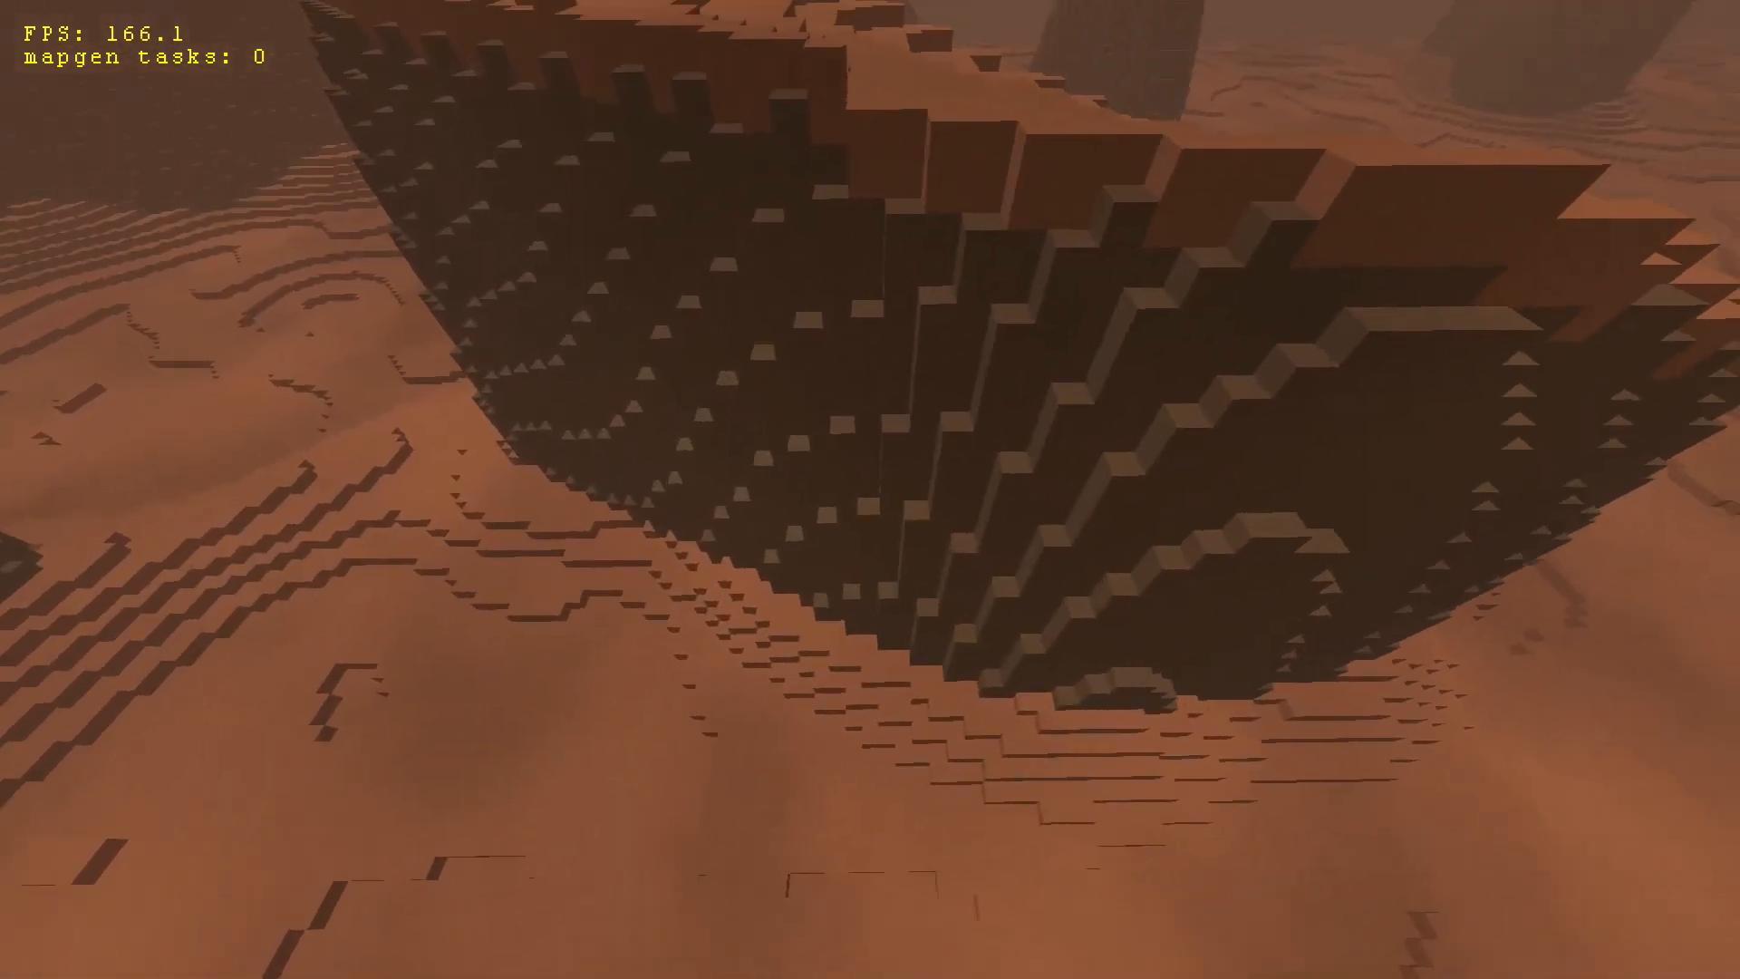
mouse_move(870, 490)
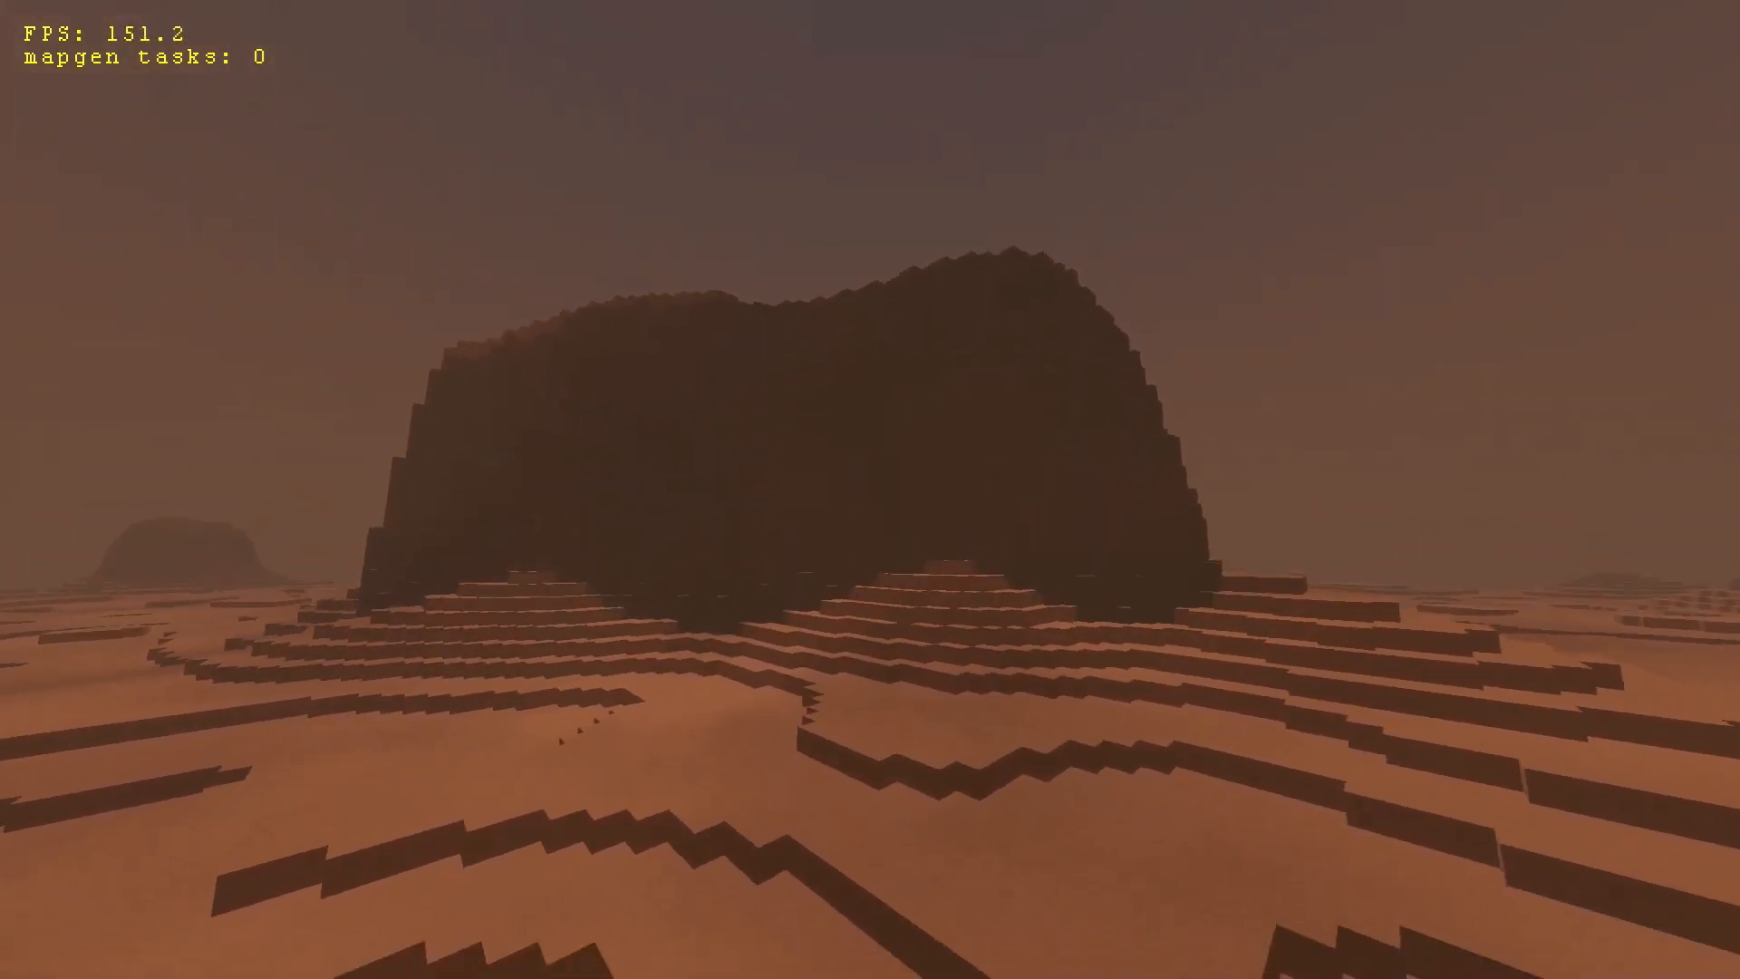
mouse_move(870, 490)
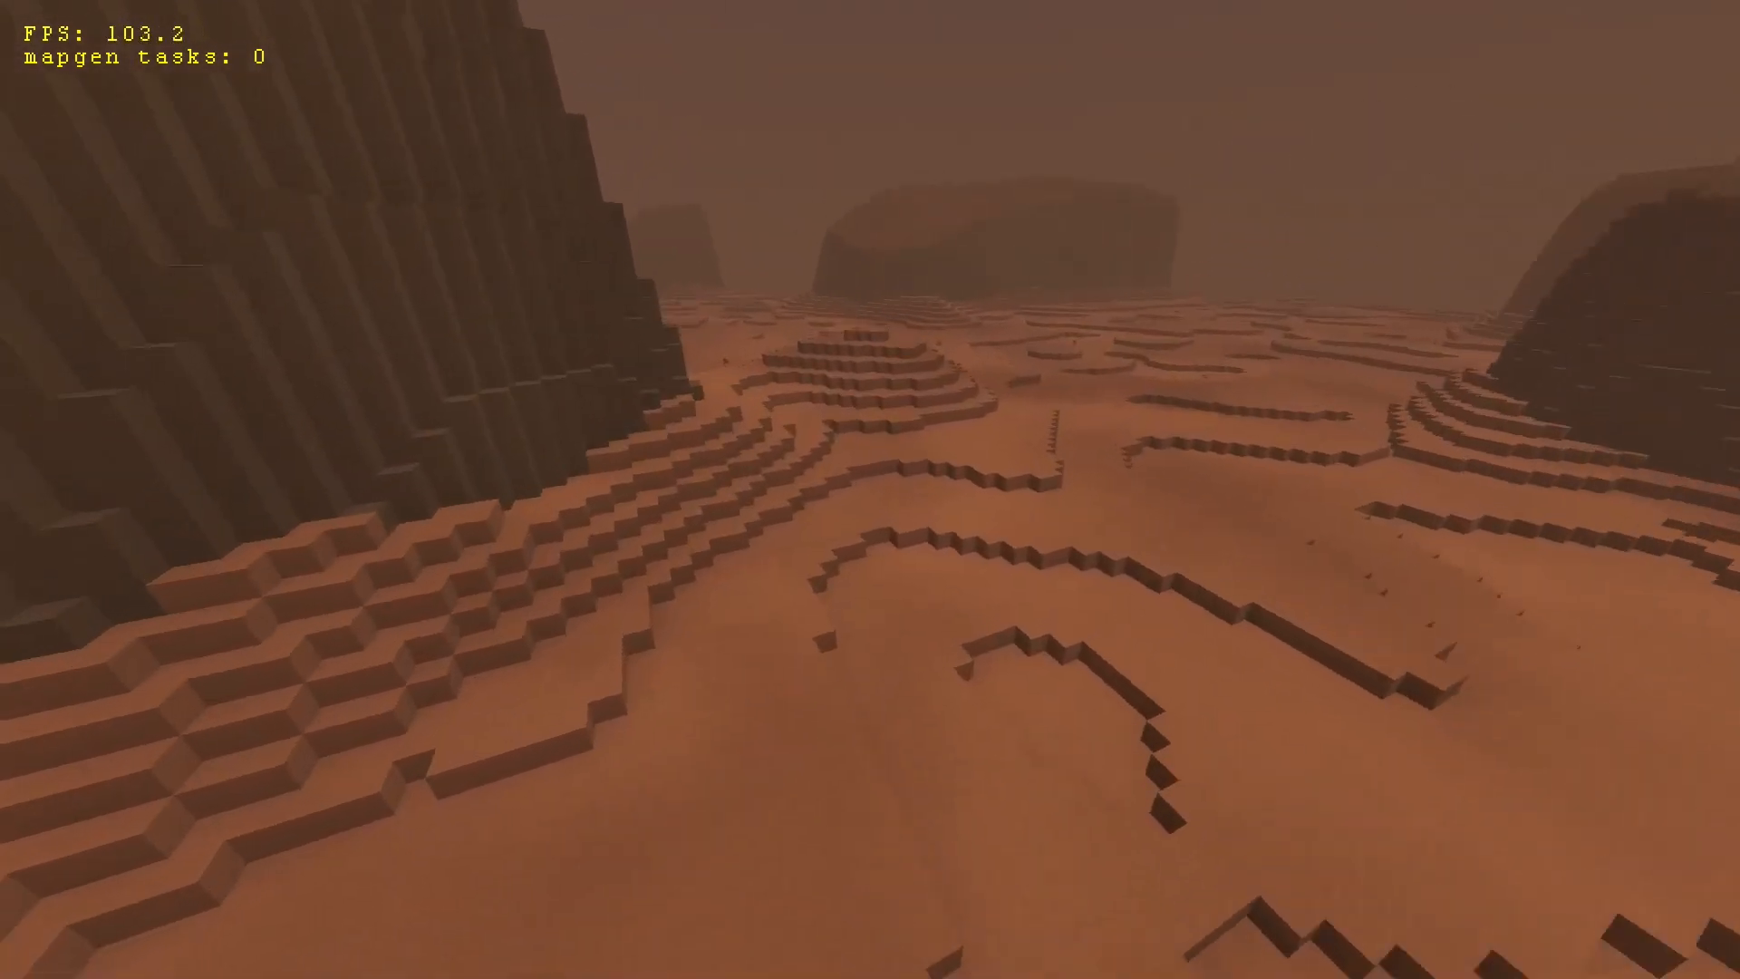
mouse_move(870, 489)
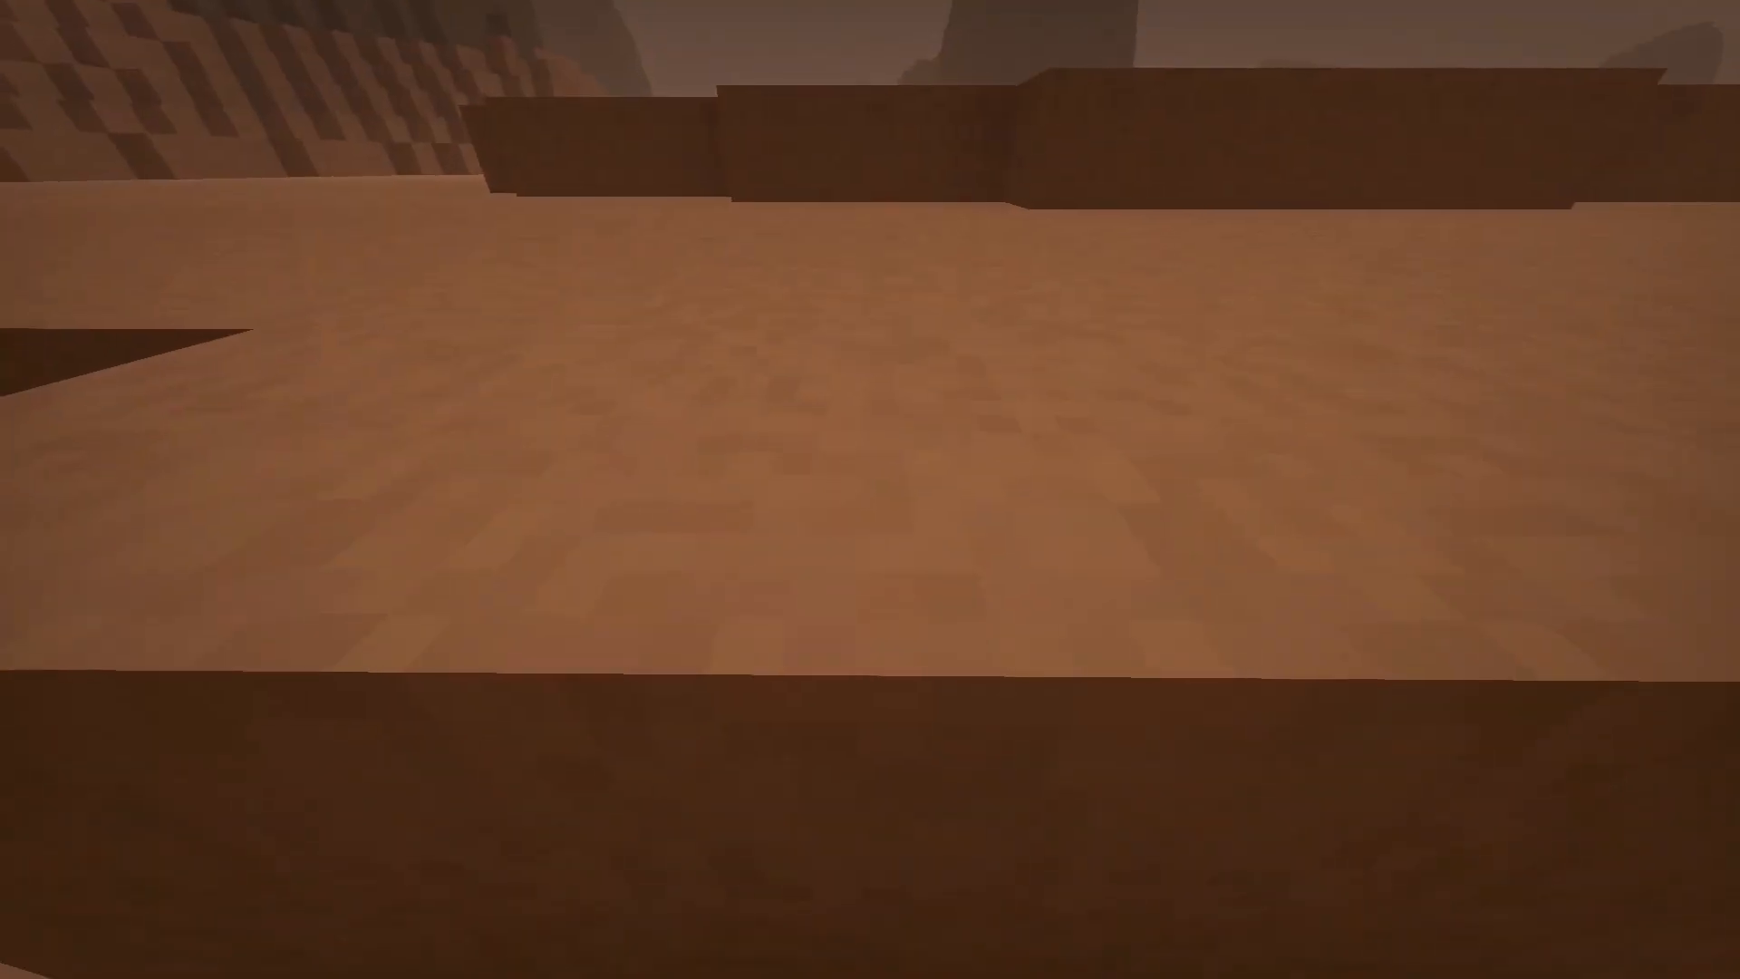
mouse_move(870, 489)
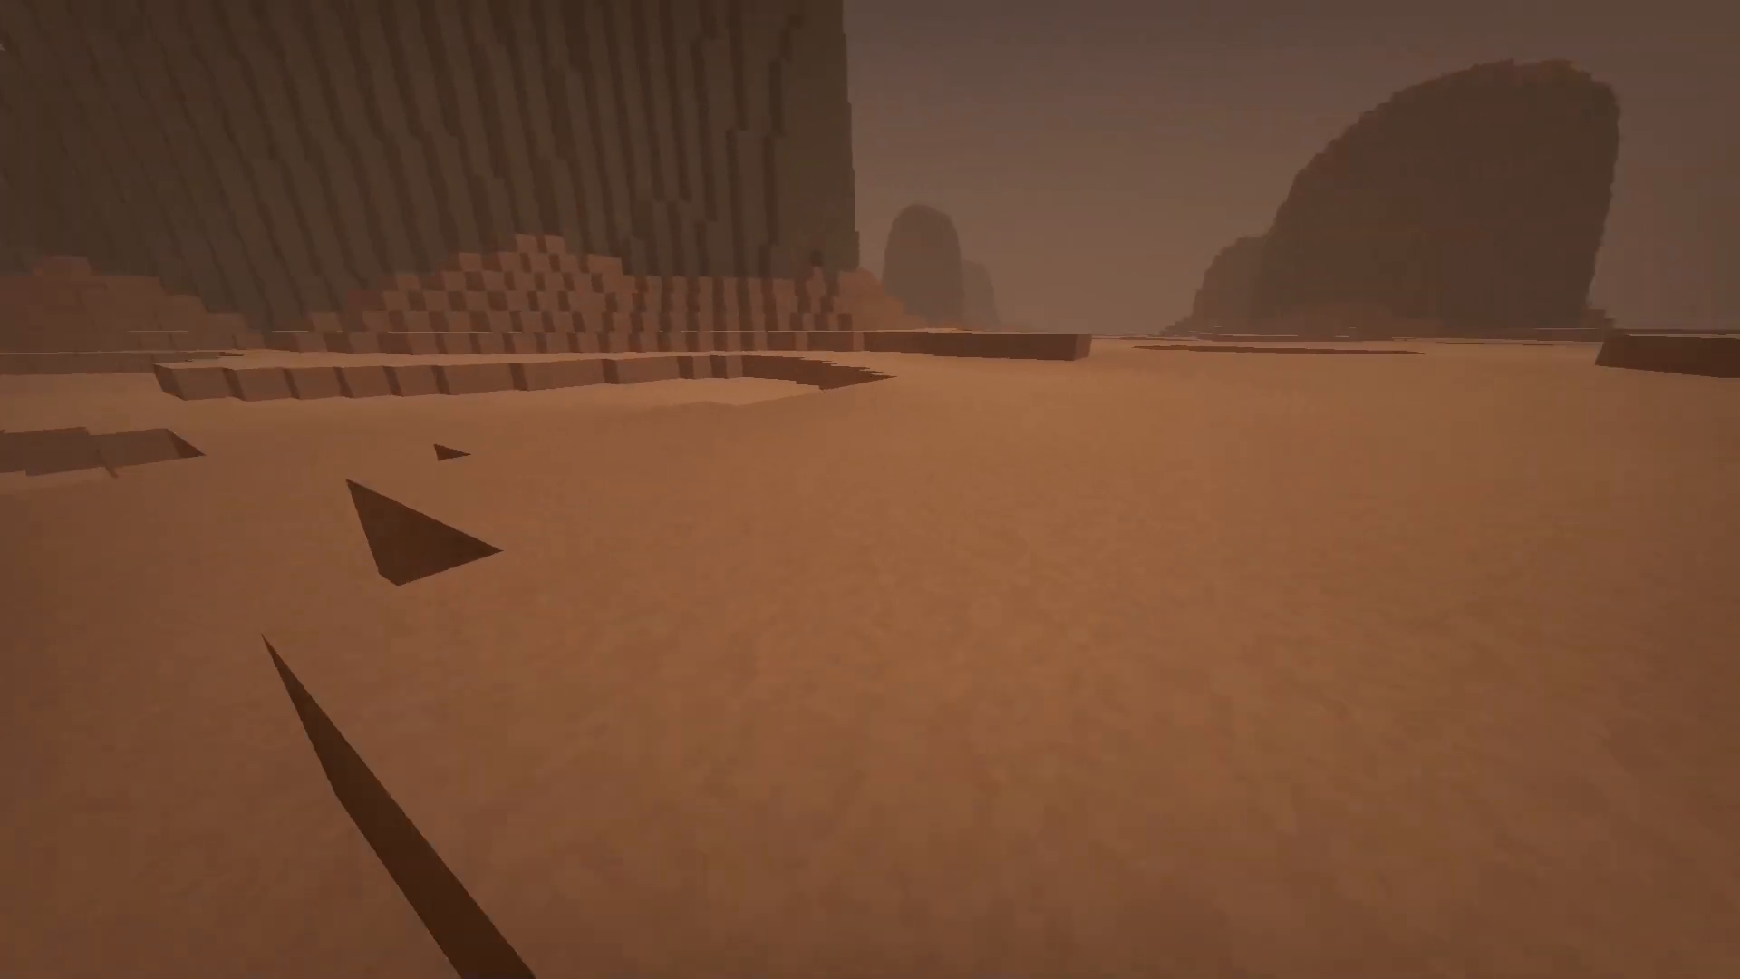
mouse_move(870, 490)
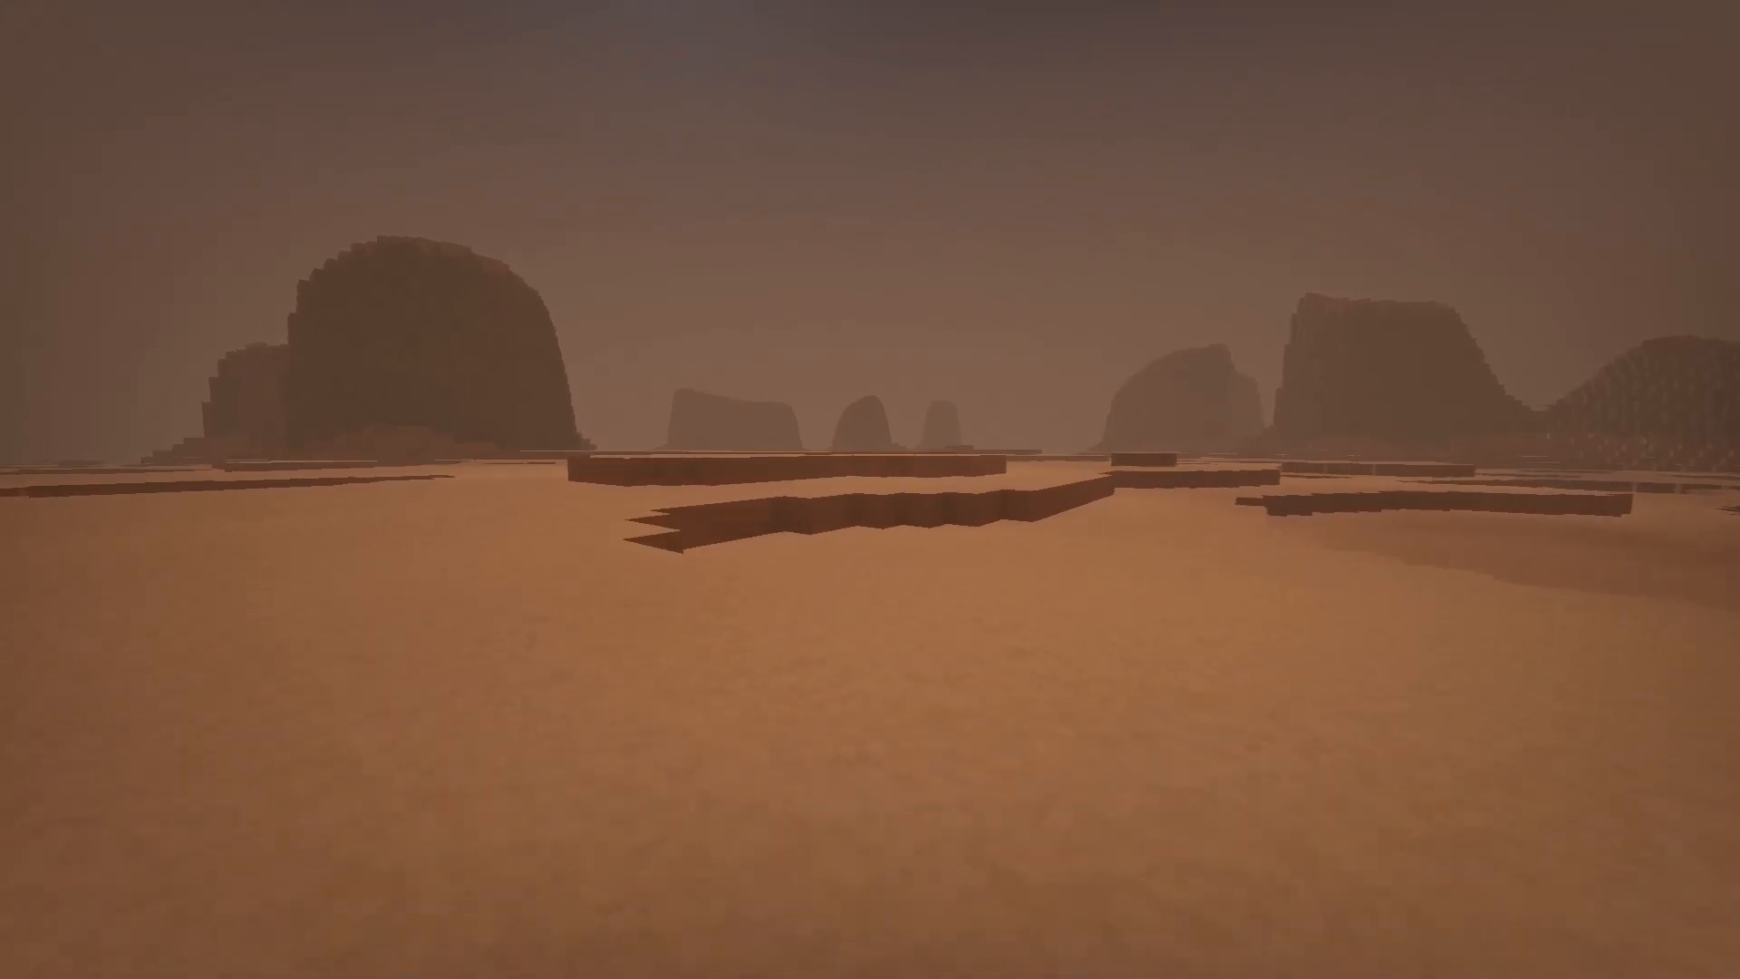